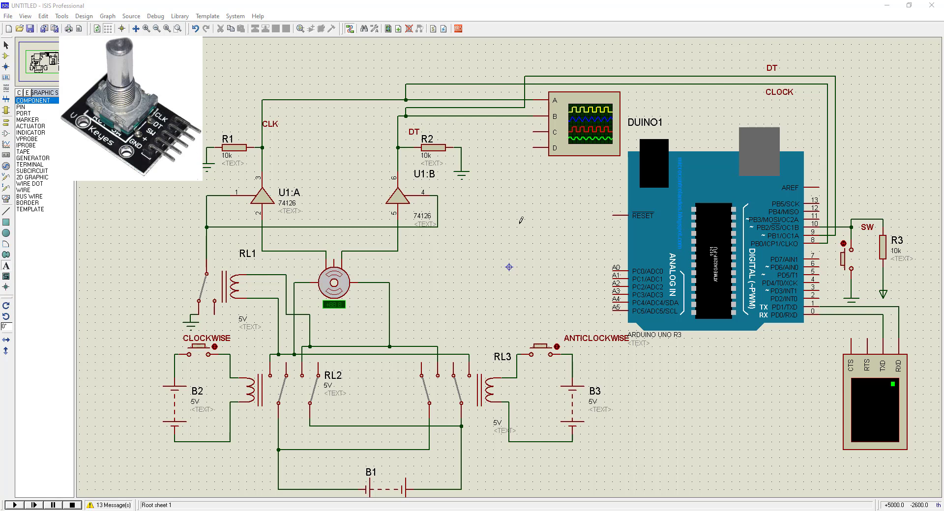
mouse_move(516, 242)
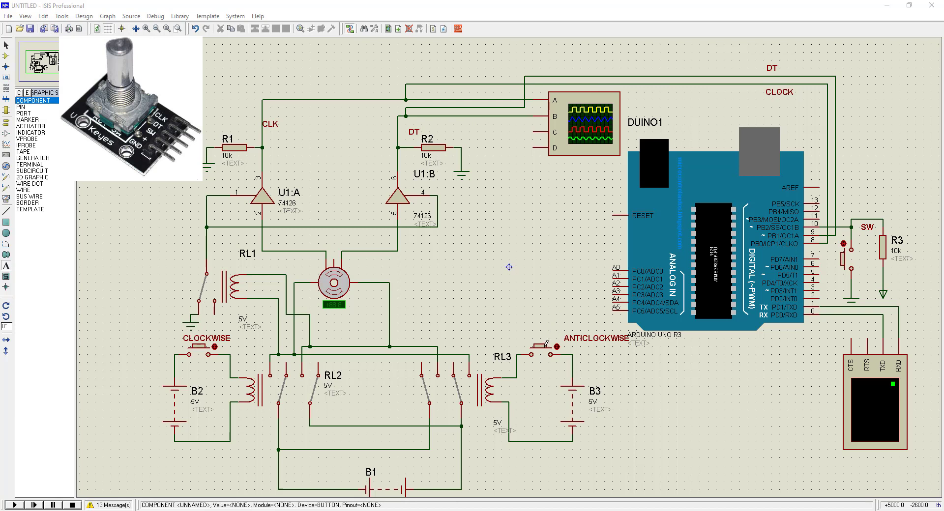
- Dismiss a text annotation dialog in Proteus and switch over to the Arduino IDE's rotary_encoder sketch
click(545, 347)
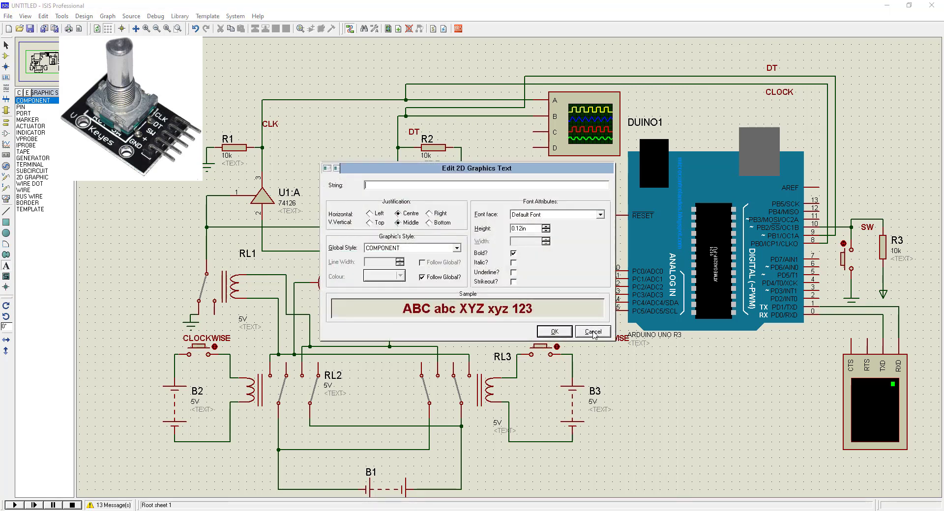
click(592, 331)
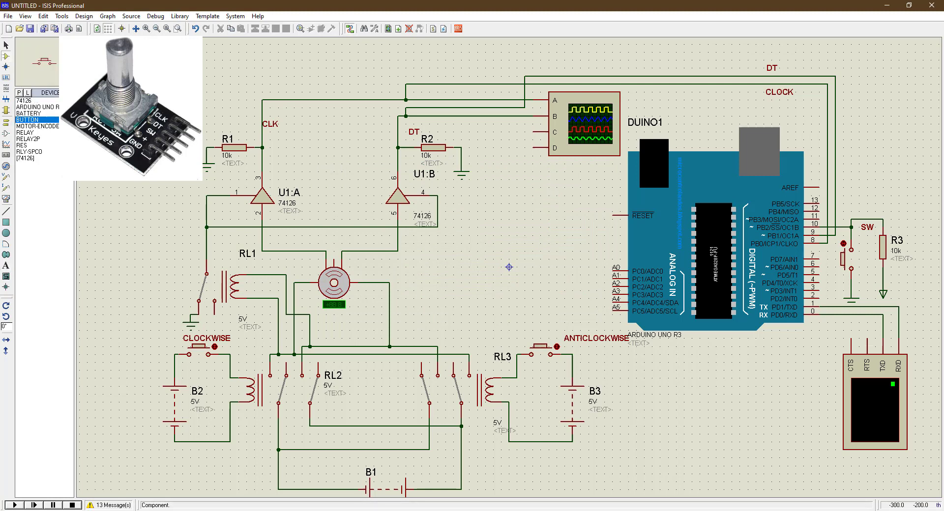
click(199, 358)
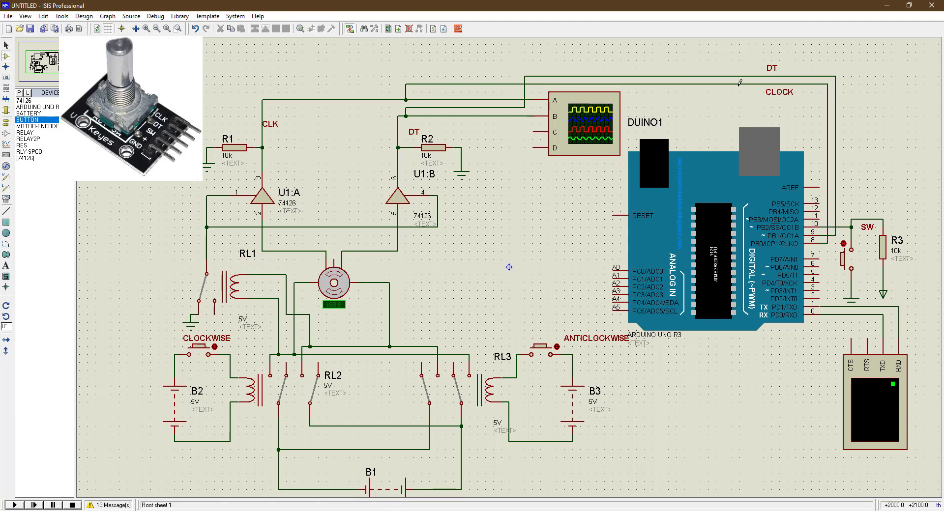
click(865, 228)
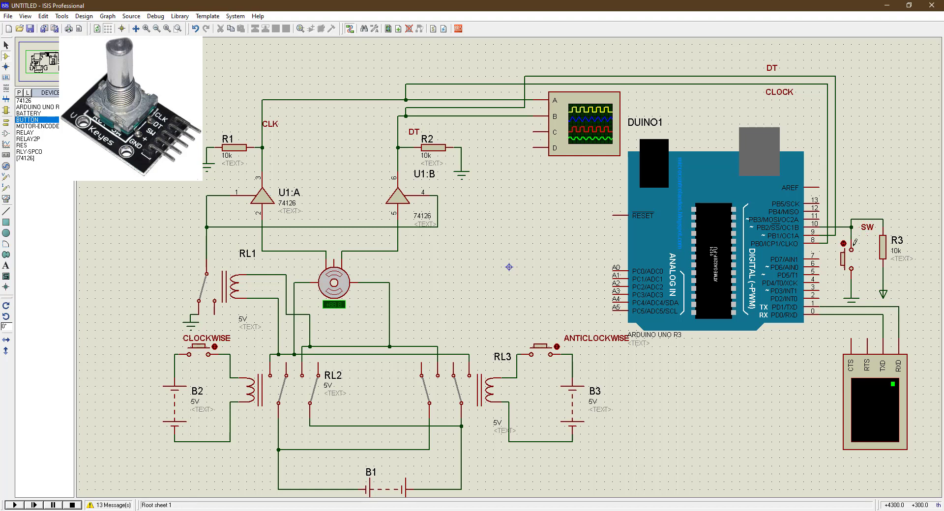
mouse_move(854, 253)
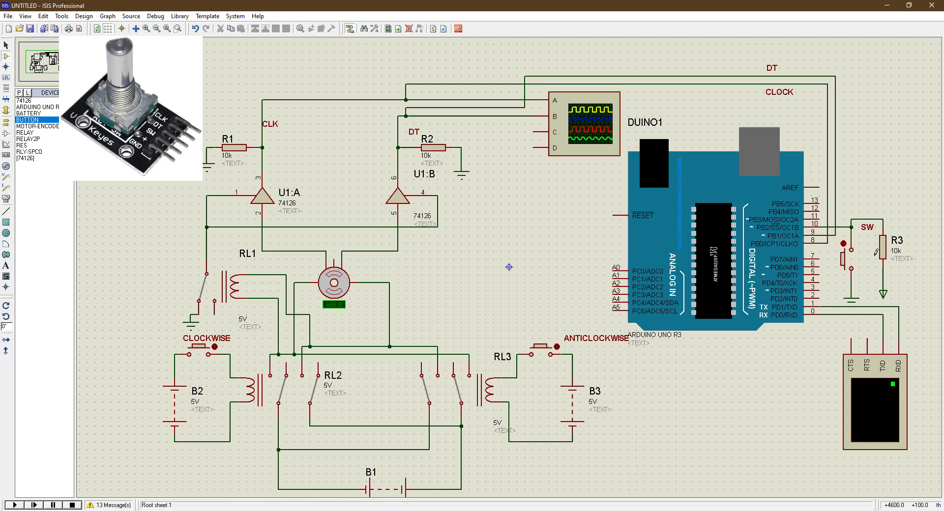
mouse_move(886, 266)
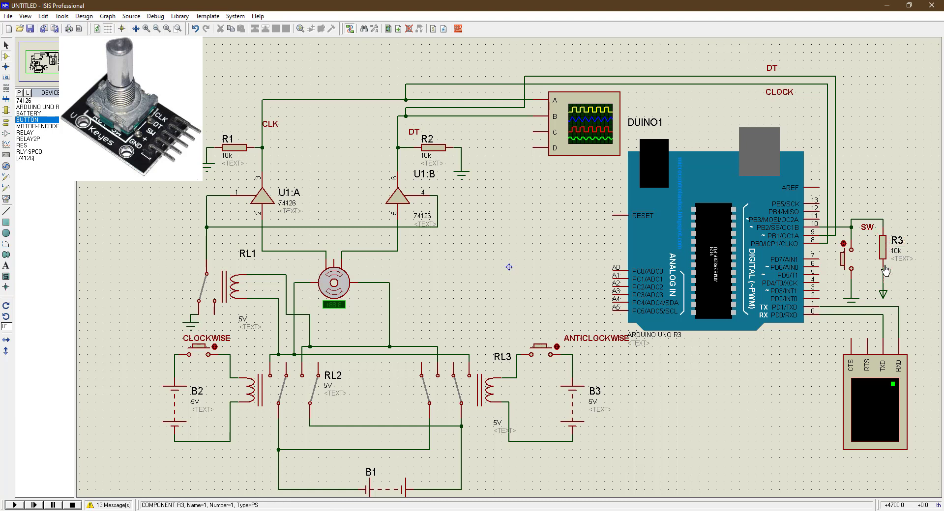
- Delete the blank line above the Rotary Encoder Inputs comment and review setup() in the compiled sketch
click(848, 261)
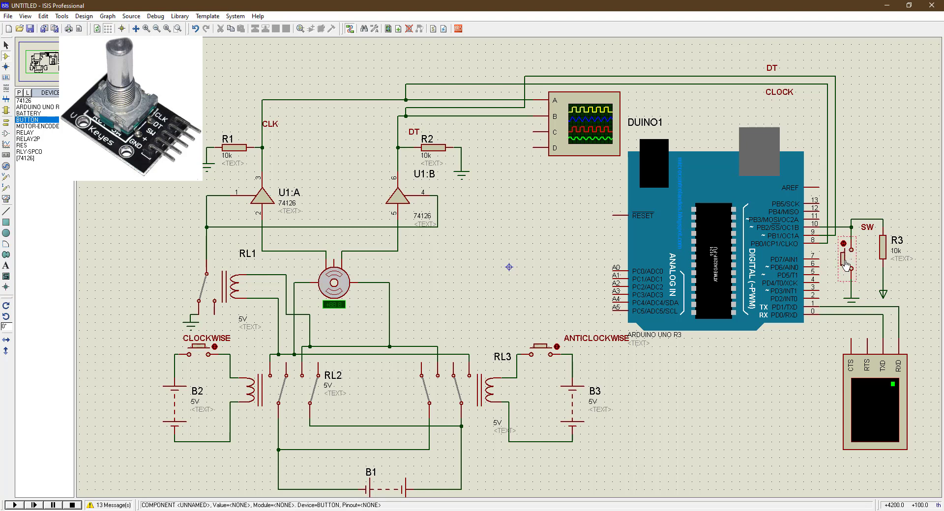
click(877, 405)
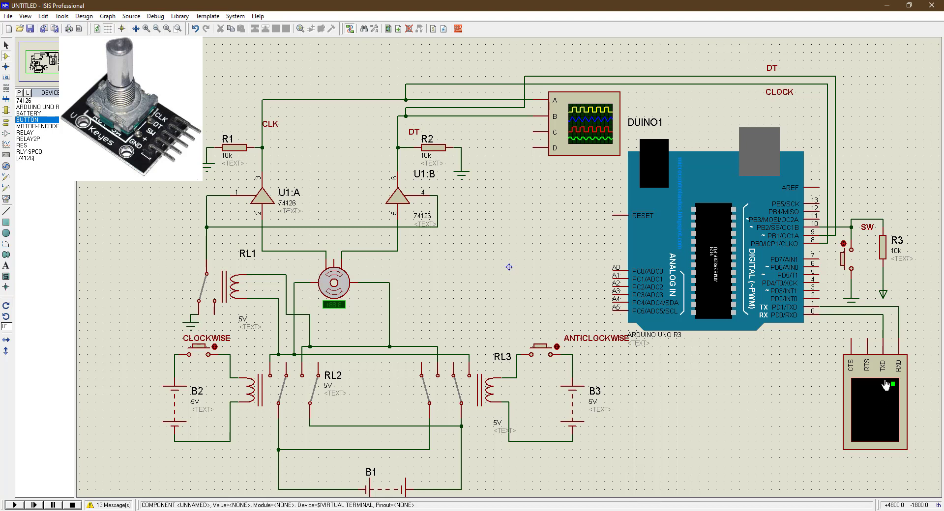
click(881, 415)
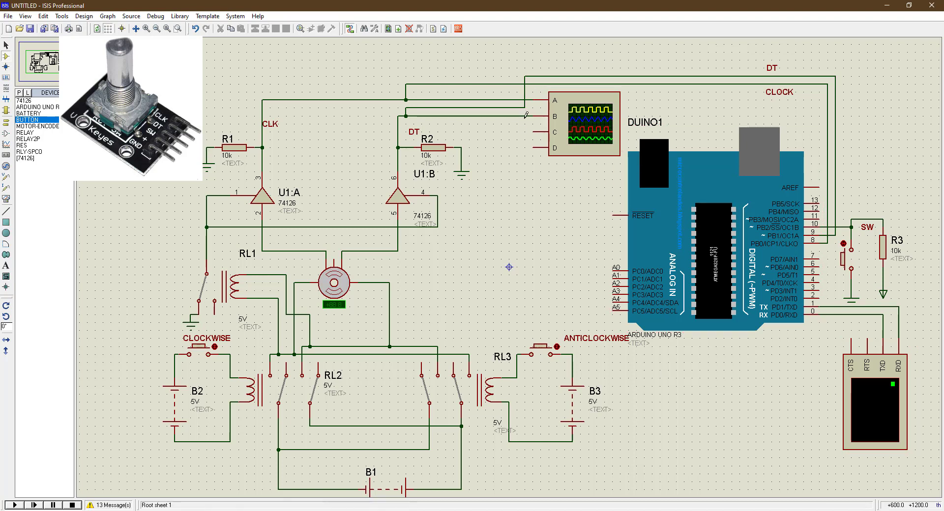
mouse_move(799, 510)
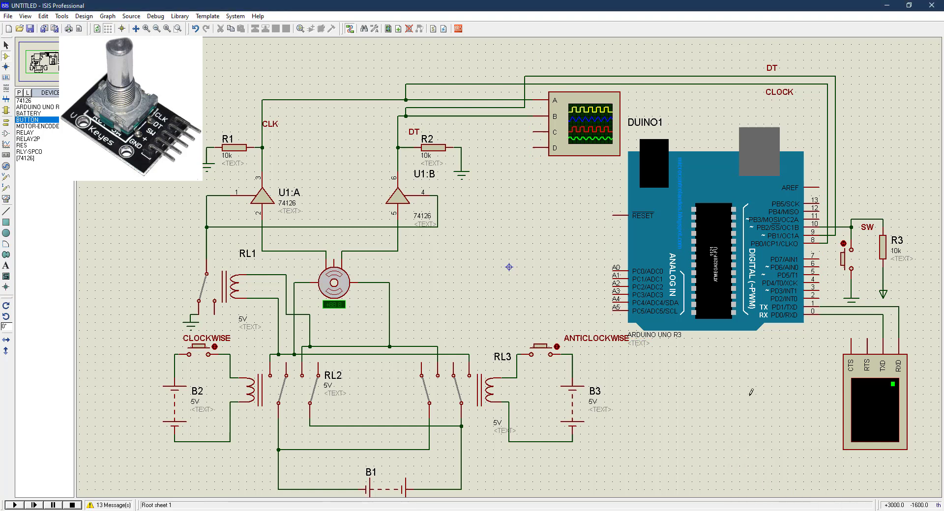
mouse_move(592, 218)
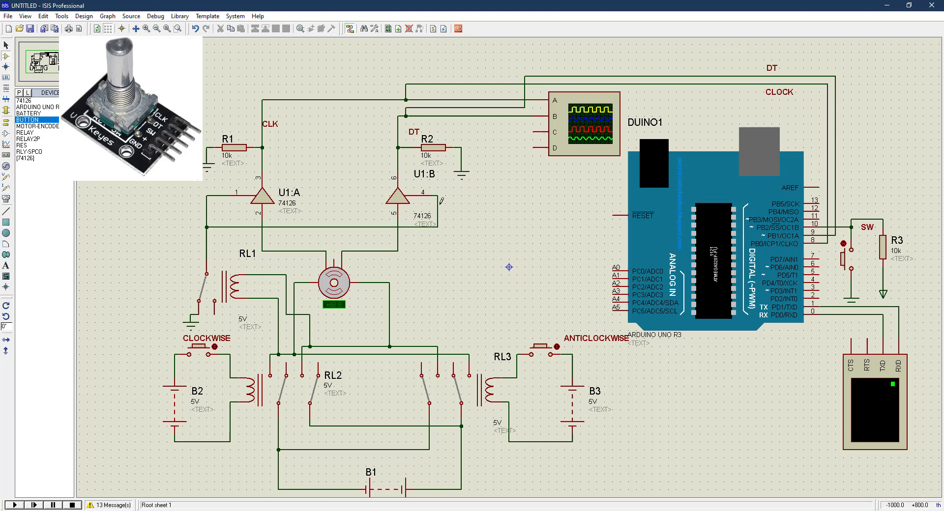
mouse_move(562, 249)
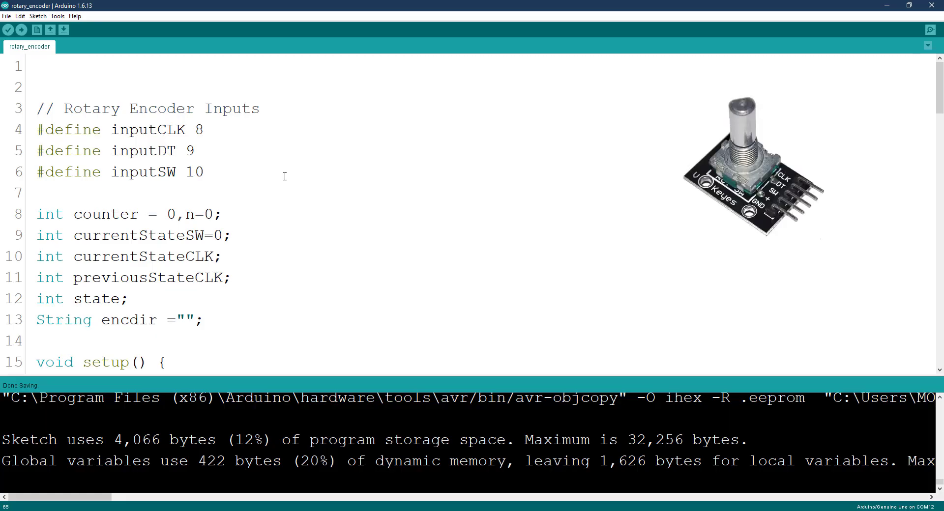
mouse_move(24, 103)
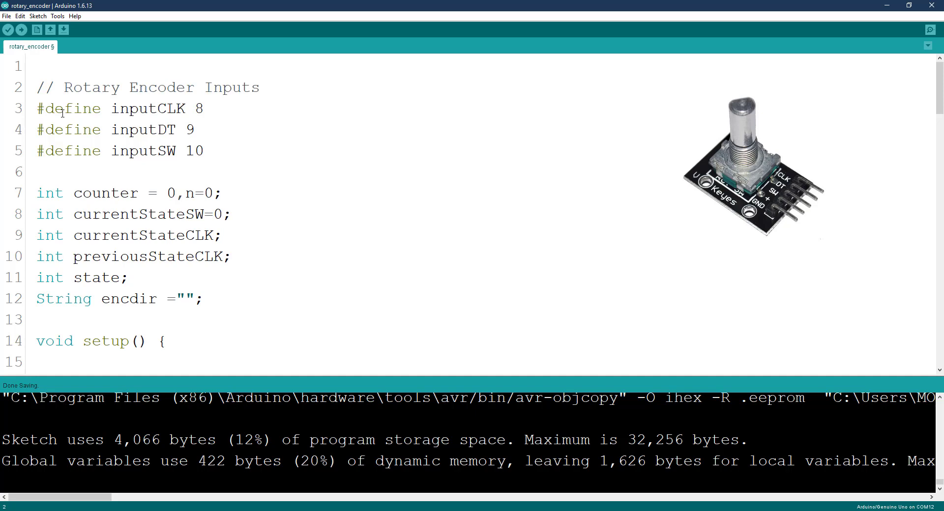
scroll(down, 3)
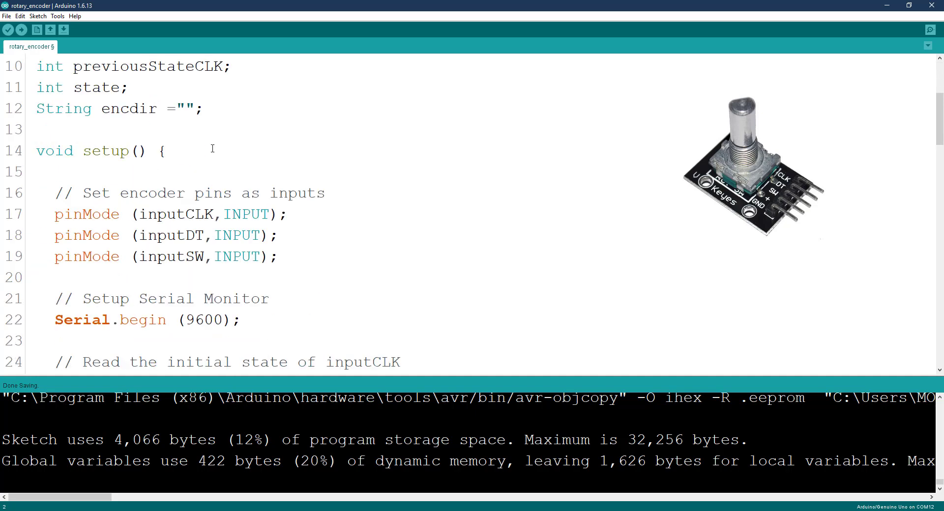
scroll(down, 3)
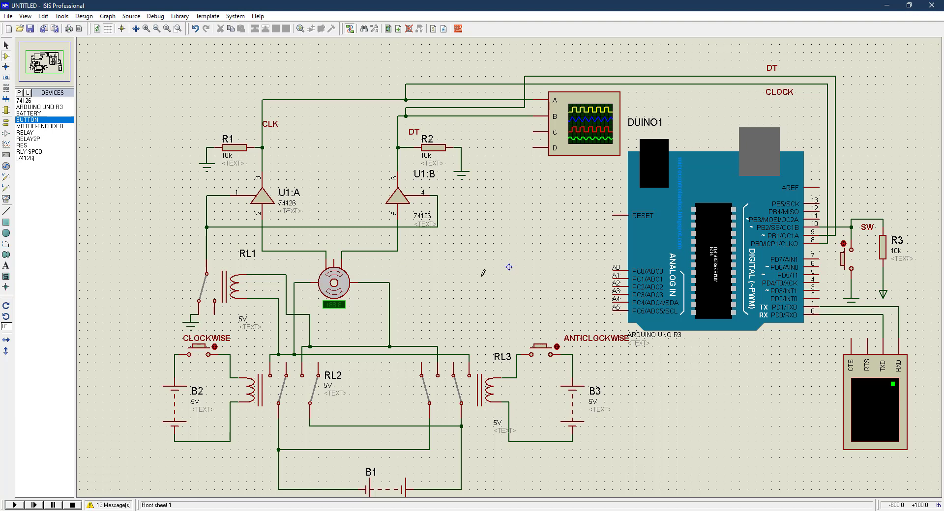
mouse_move(489, 275)
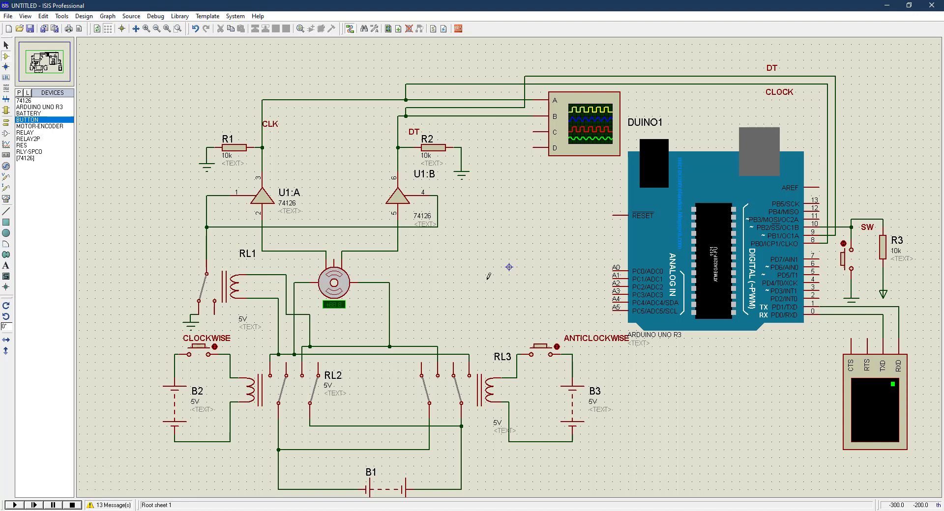
mouse_move(777, 401)
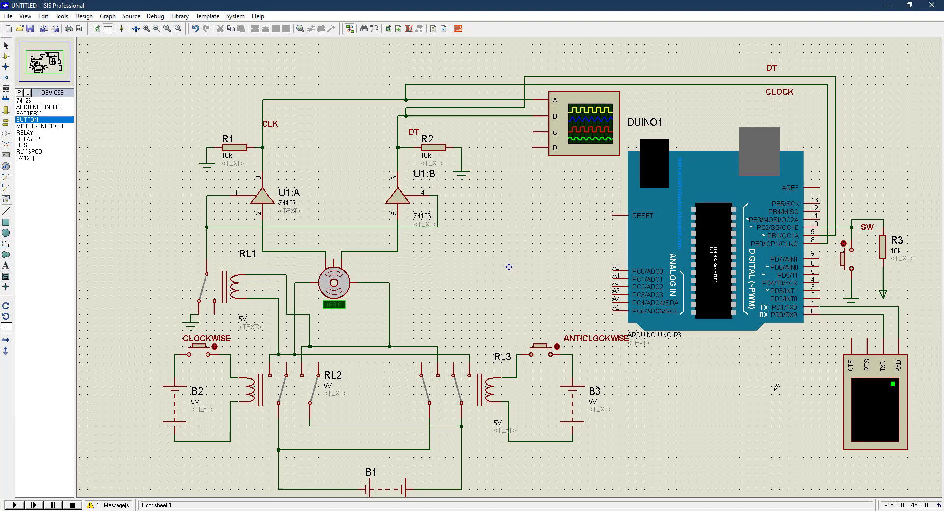
mouse_move(854, 462)
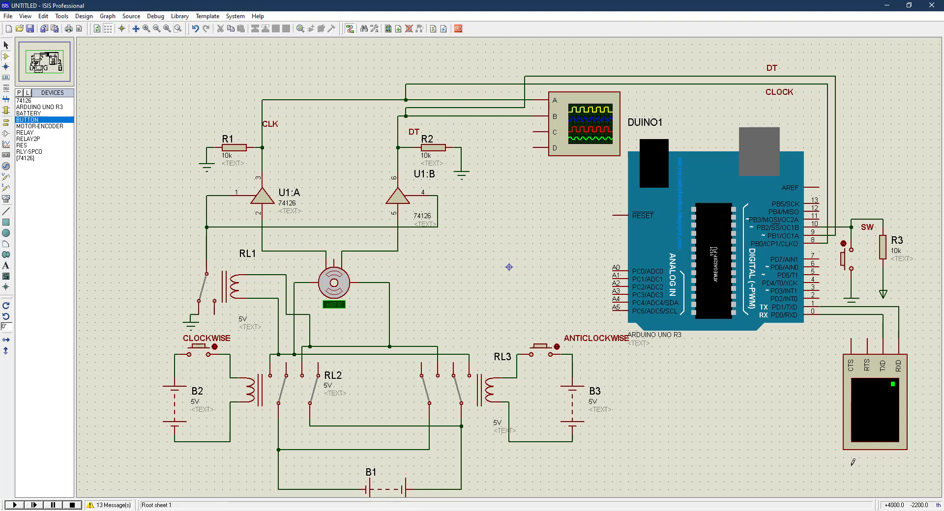
click(38, 125)
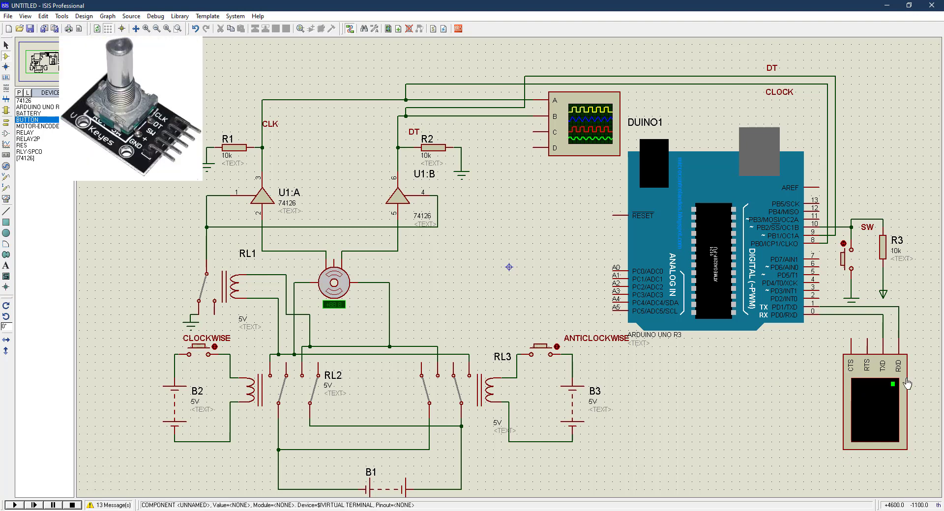
mouse_move(832, 378)
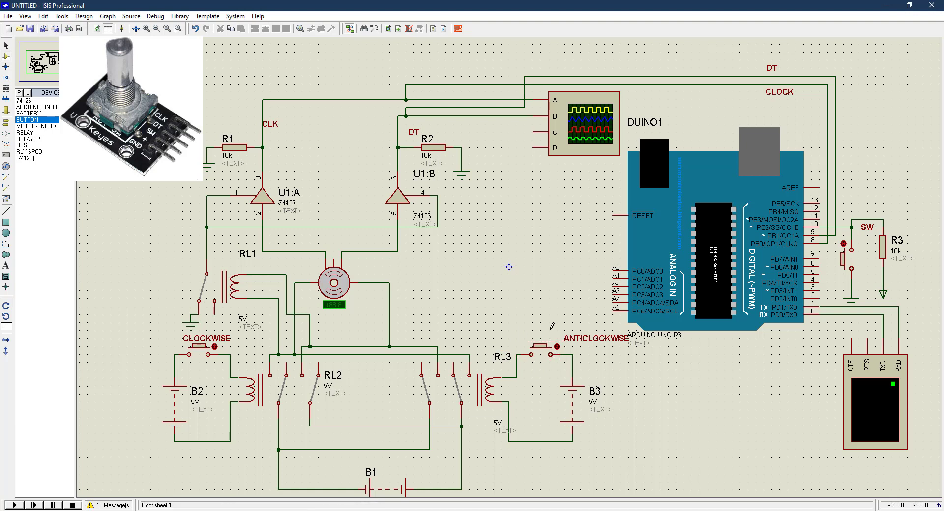
click(544, 354)
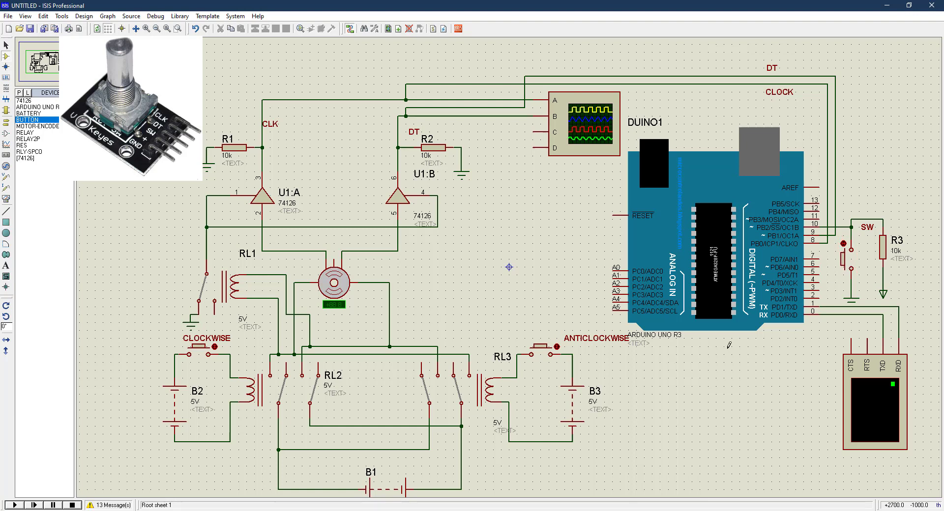
click(542, 349)
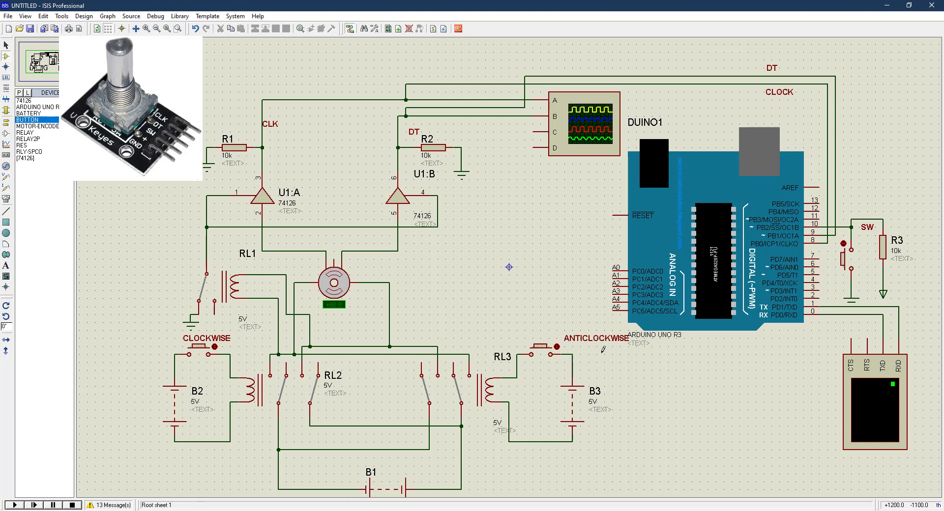
mouse_move(271, 389)
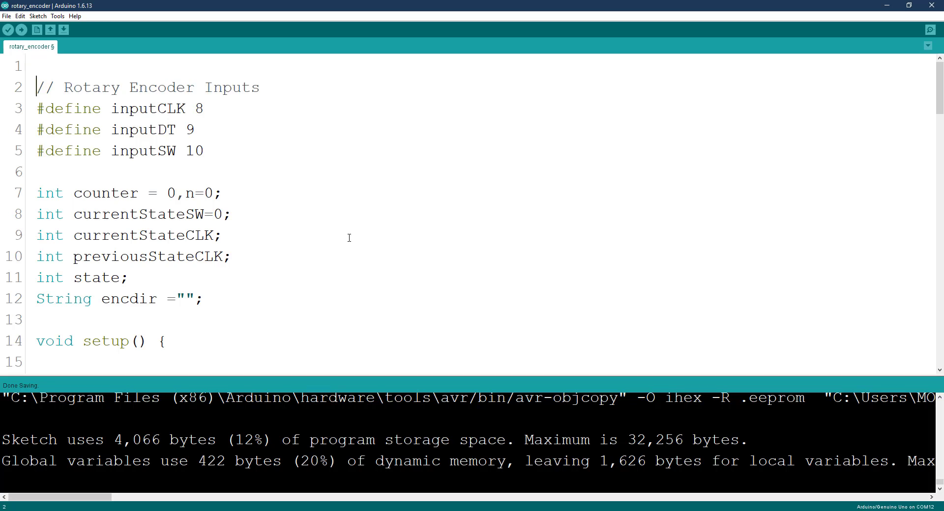
mouse_move(216, 159)
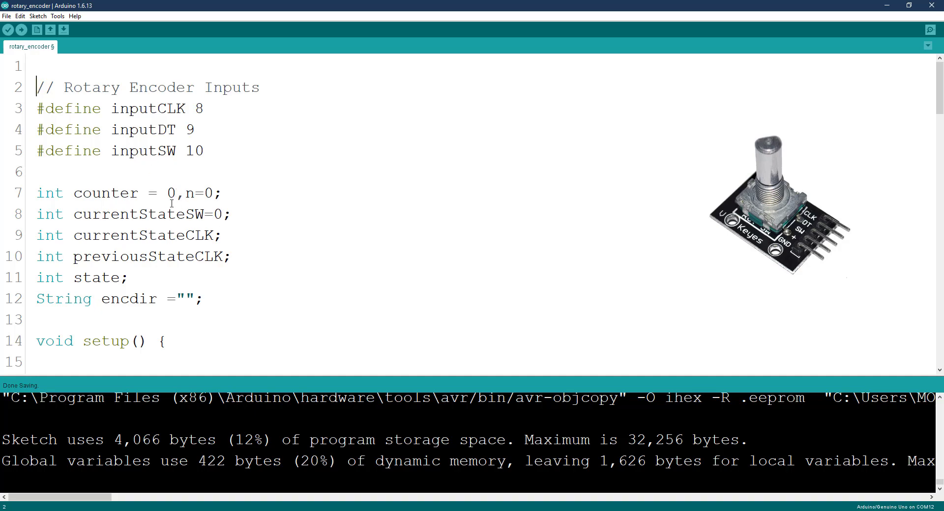
scroll(down, 3)
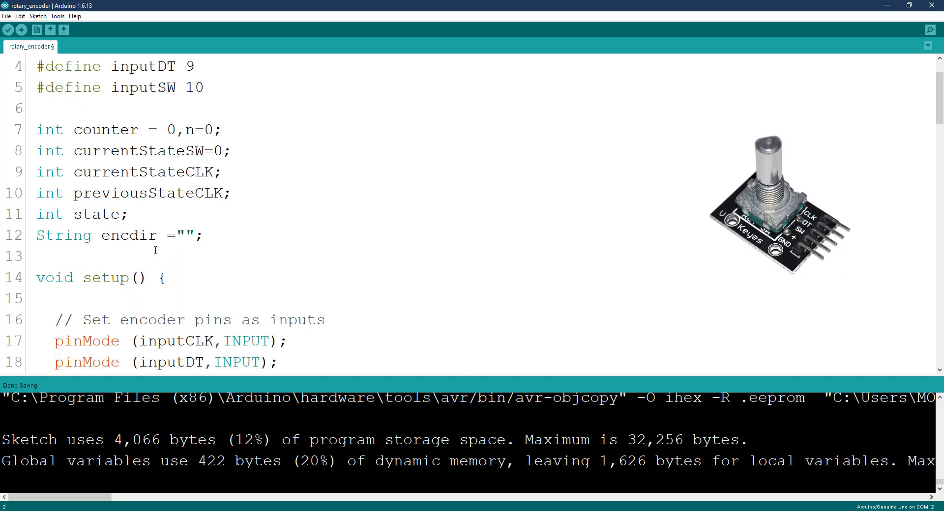
scroll(down, 3)
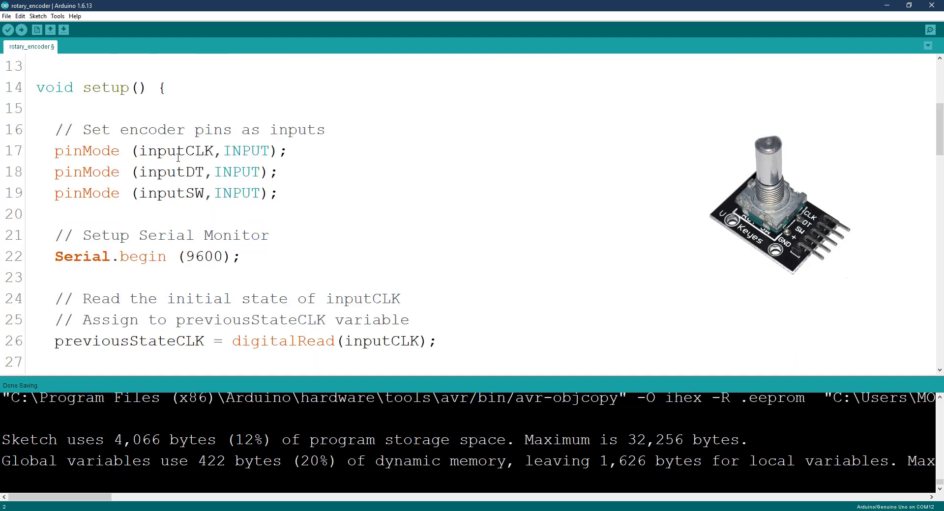
scroll(down, 3)
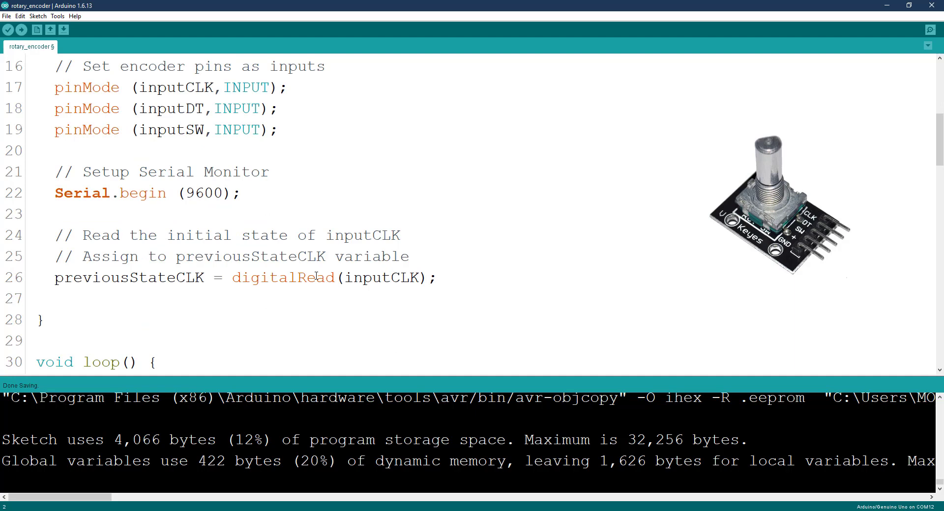
scroll(down, 3)
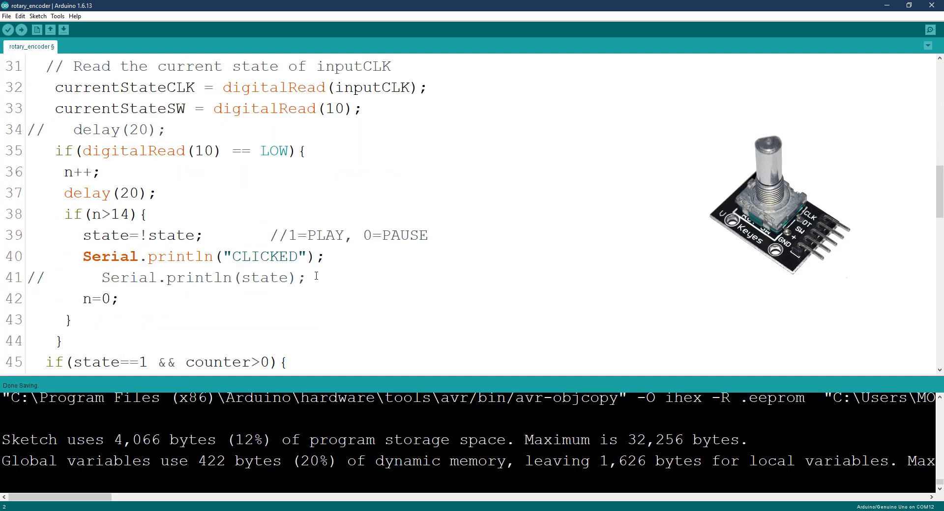
mouse_move(303, 194)
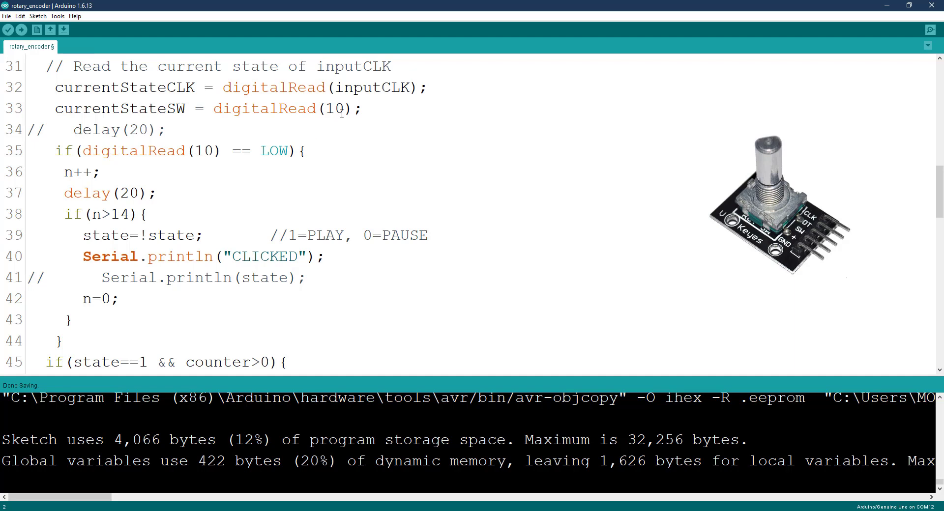
double_click(339, 109)
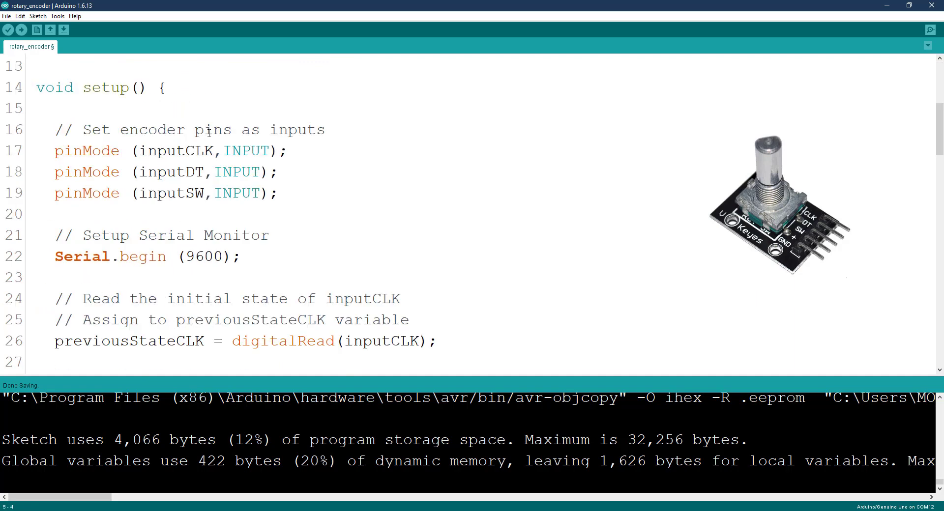
scroll(down, 3)
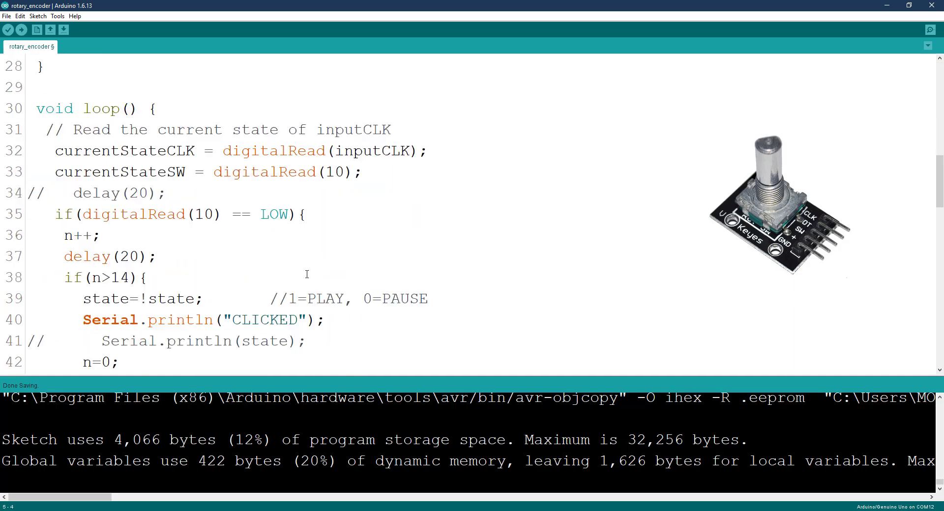
scroll(down, 3)
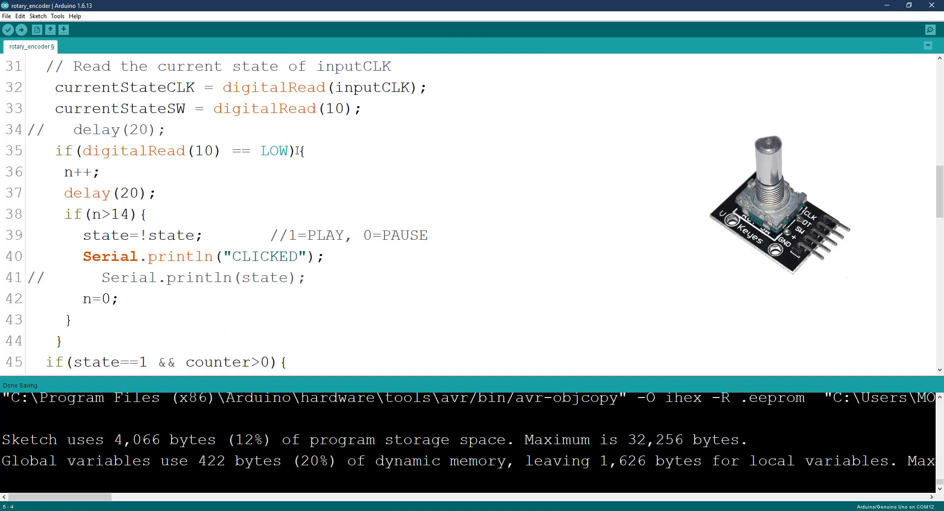
scroll(down, 3)
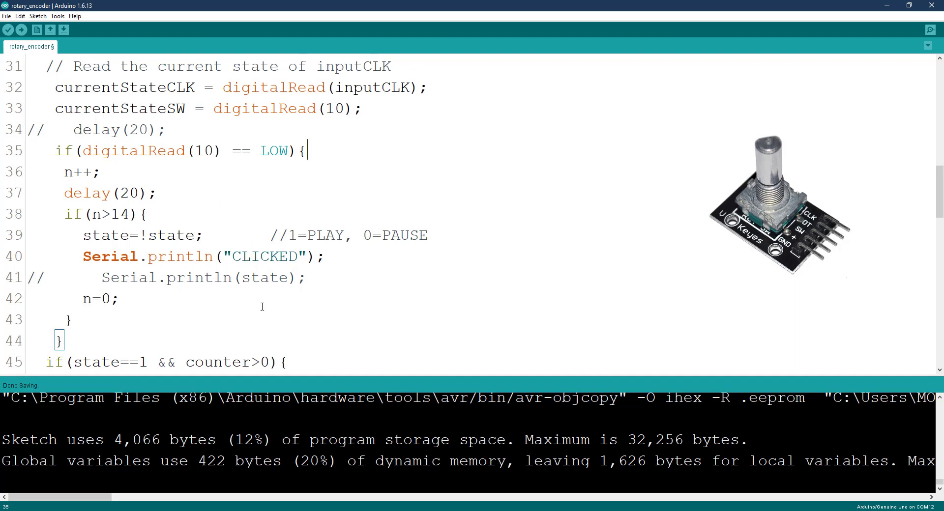
scroll(down, 3)
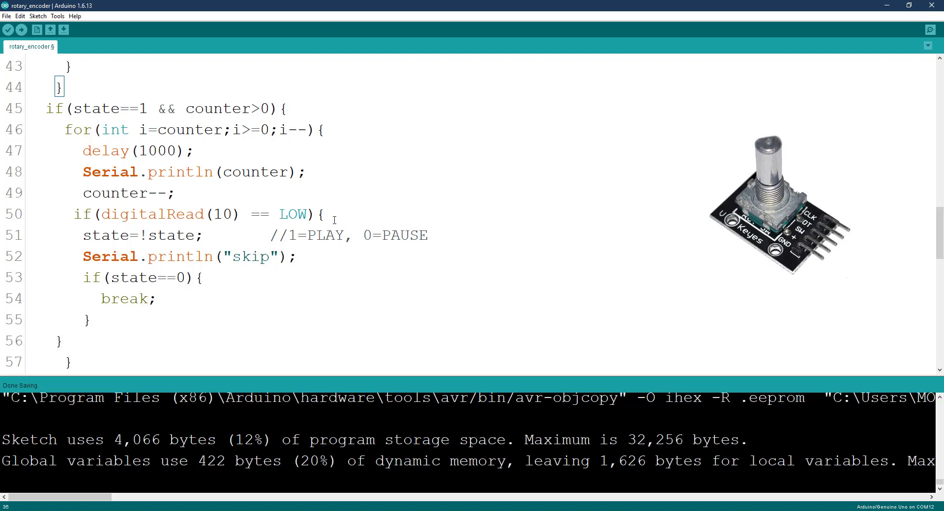
mouse_move(348, 204)
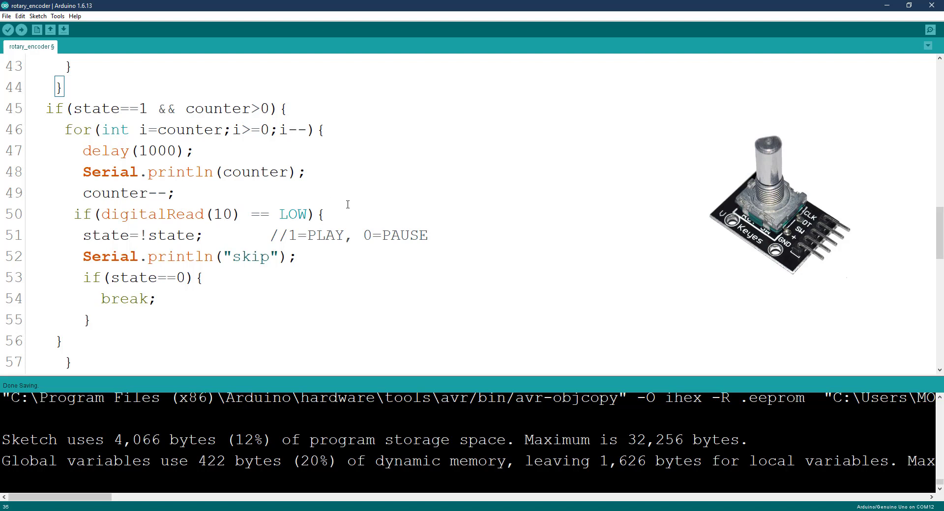
mouse_move(317, 236)
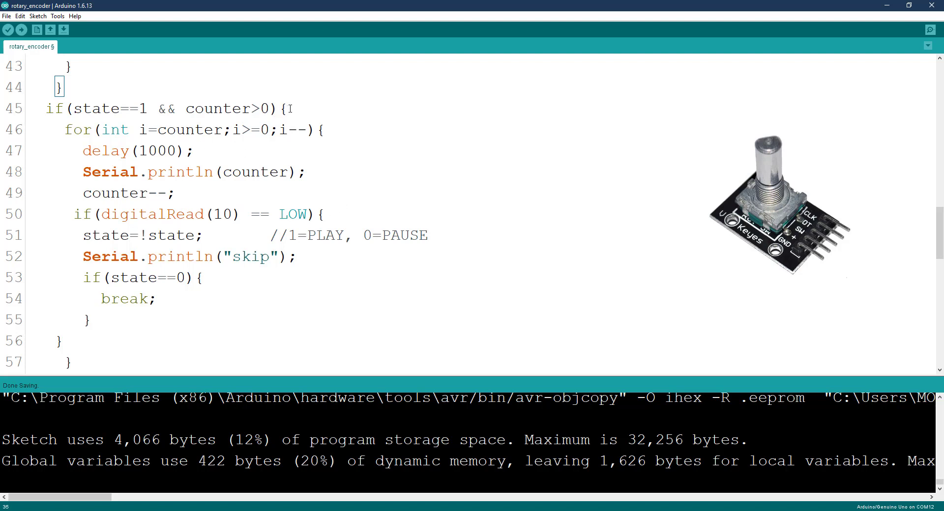
click(204, 318)
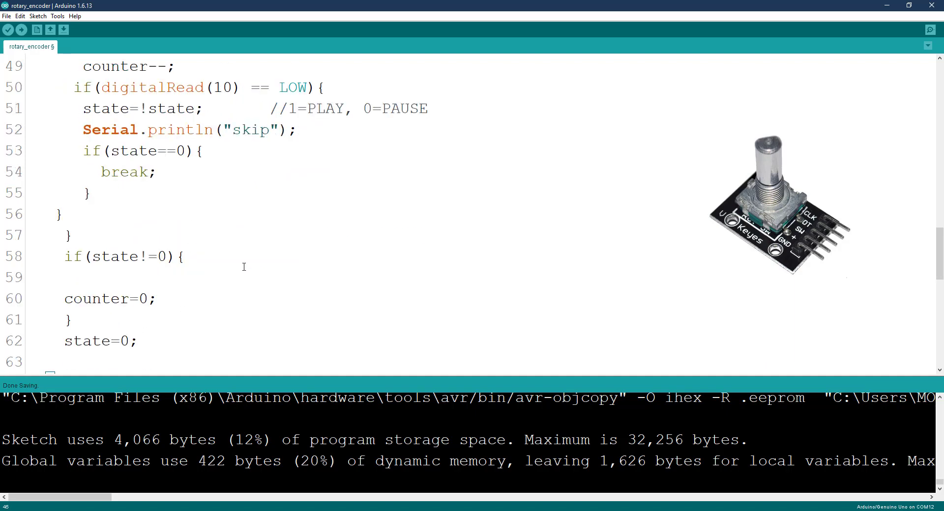
scroll(down, 3)
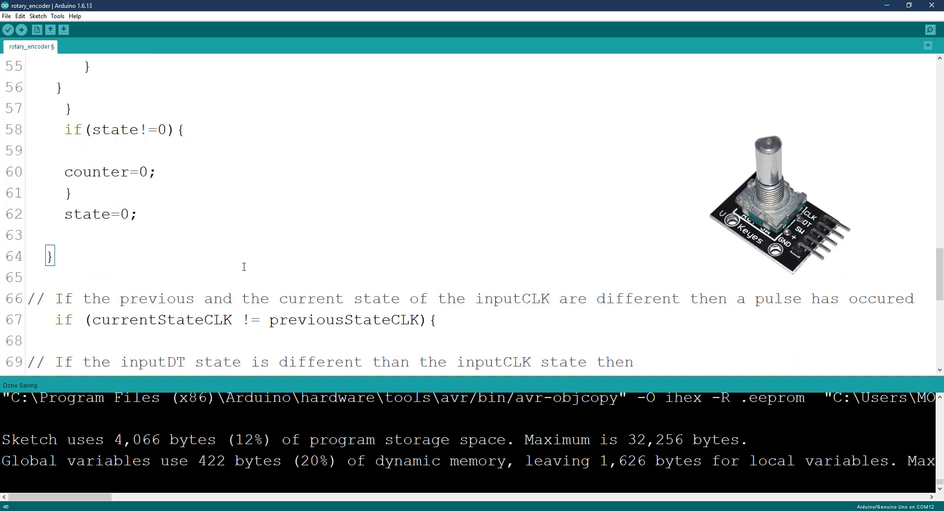
scroll(down, 3)
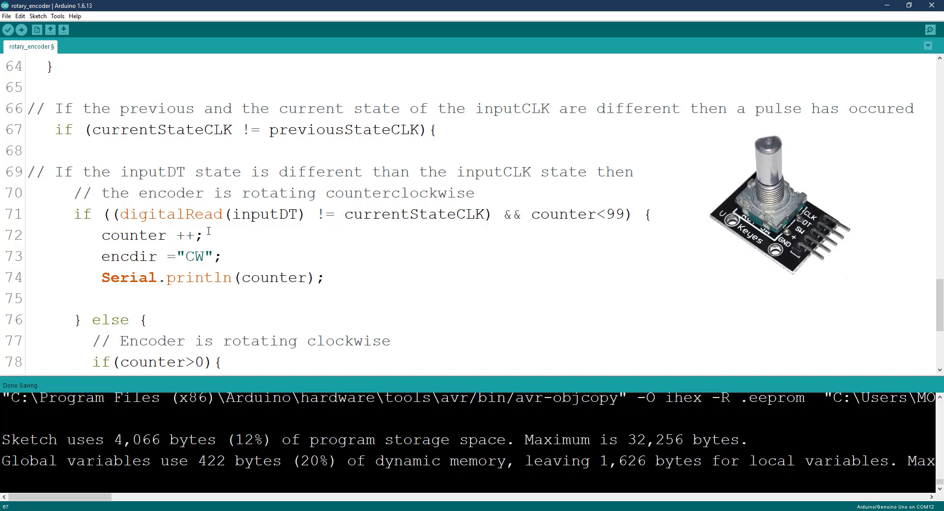
mouse_move(331, 312)
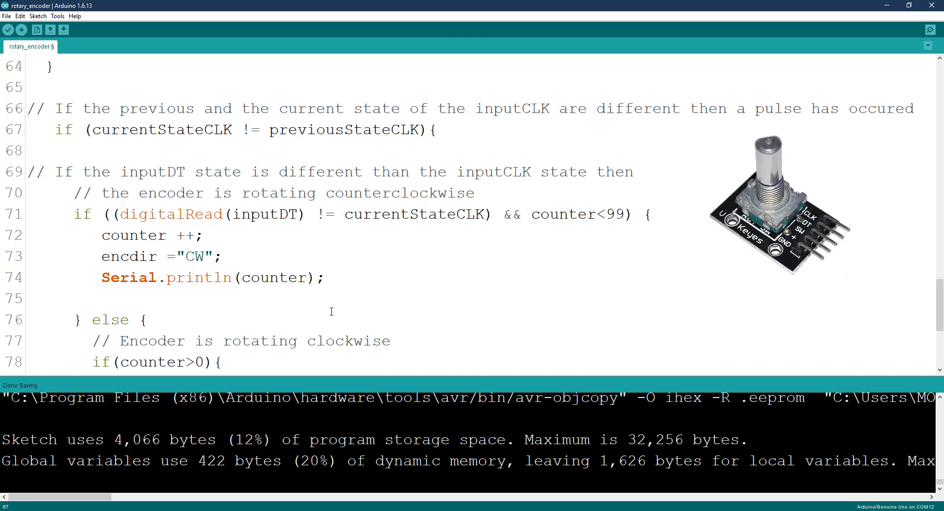
mouse_move(495, 244)
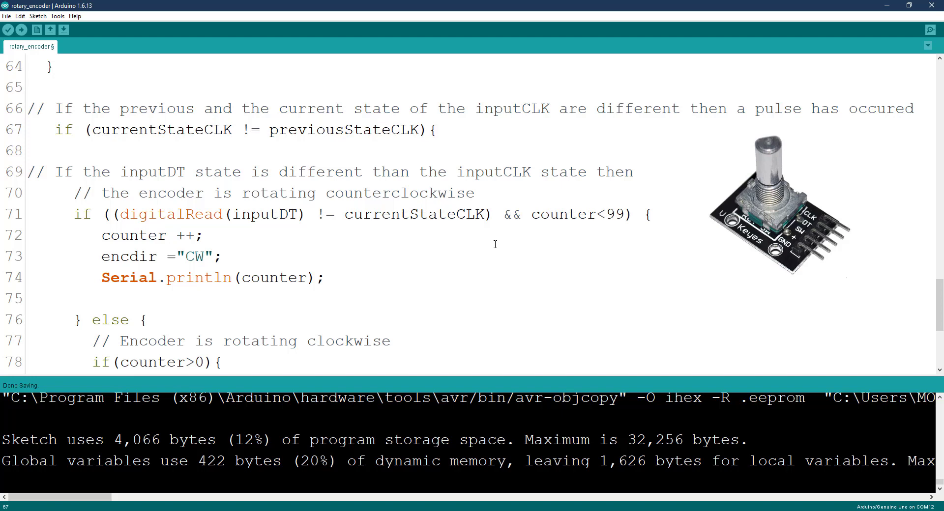
double_click(613, 214)
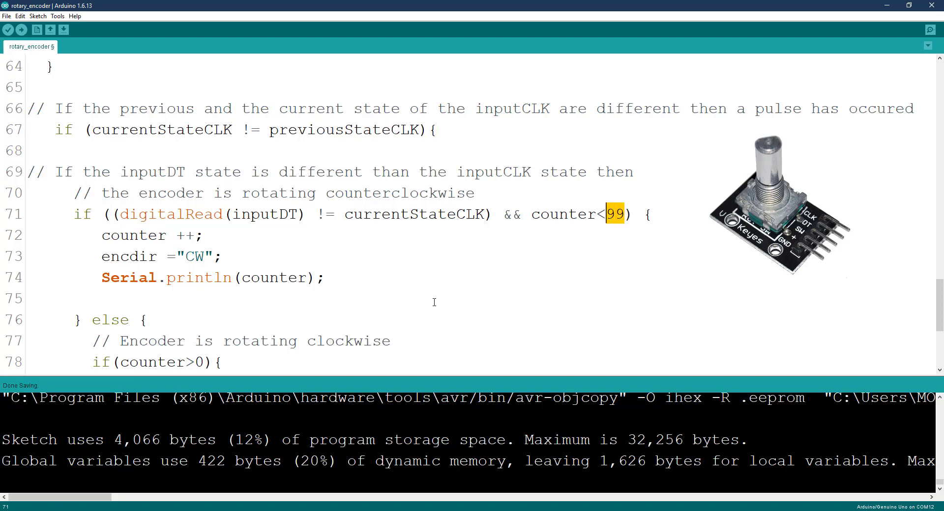
mouse_move(465, 292)
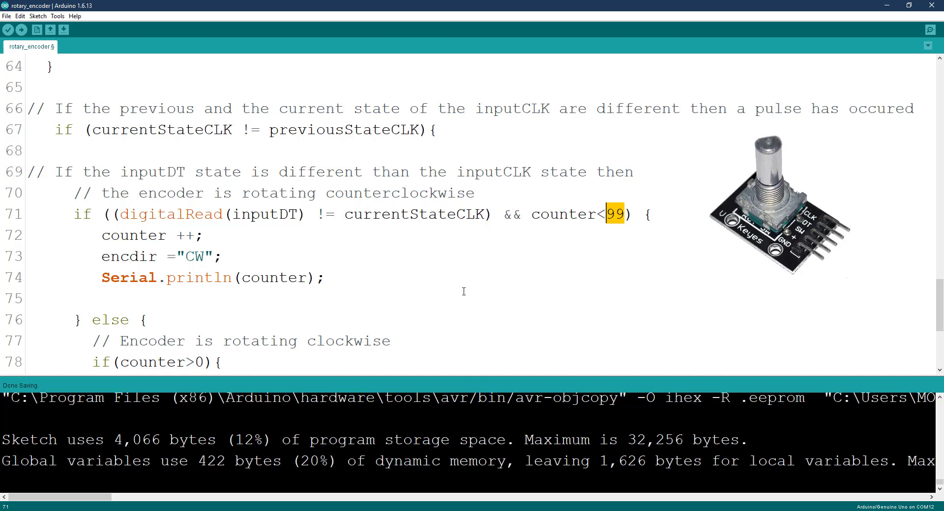
mouse_move(424, 266)
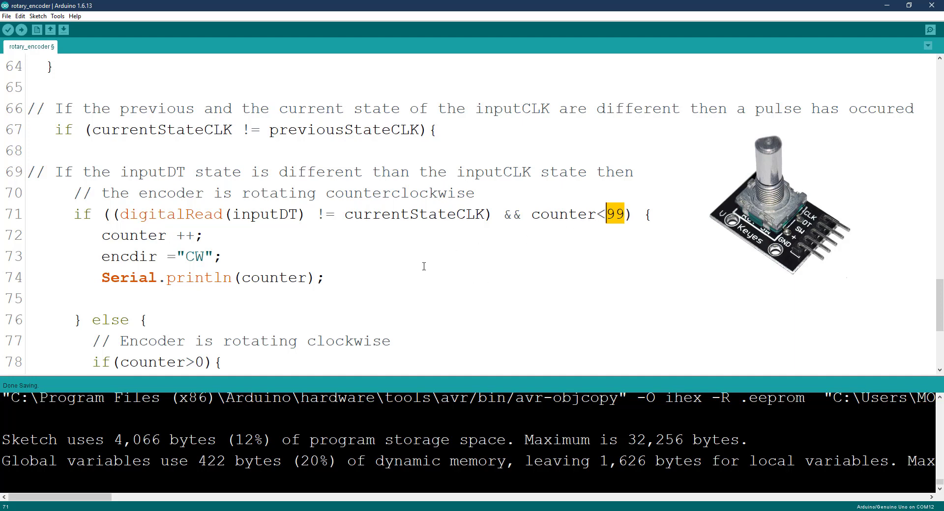
scroll(down, 3)
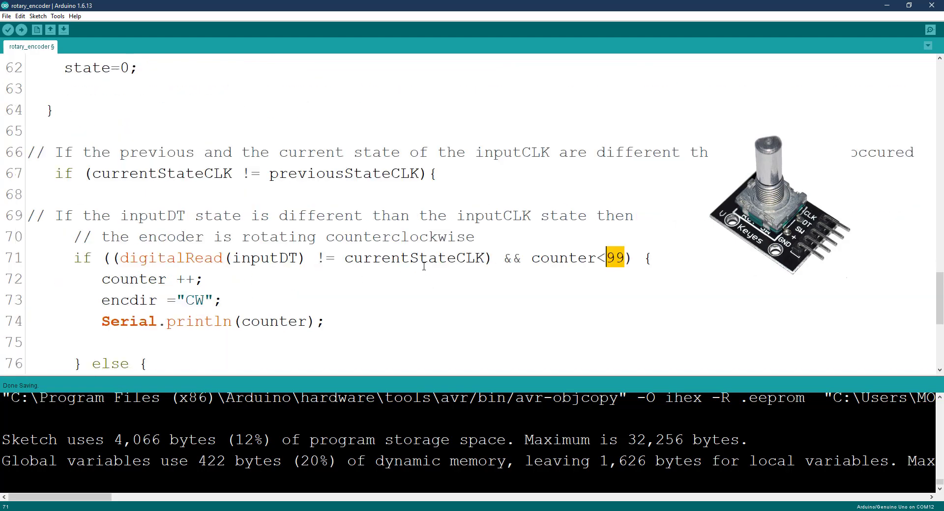
scroll(down, 3)
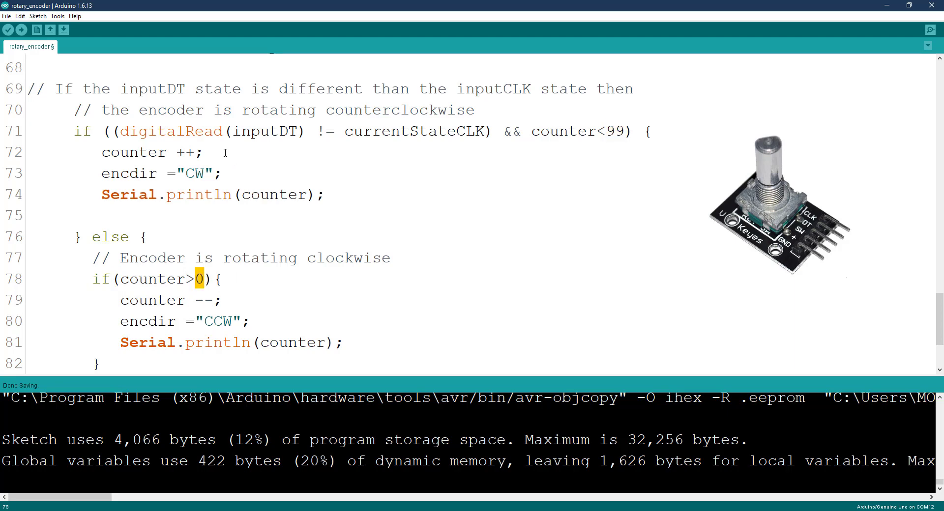
scroll(up, 3)
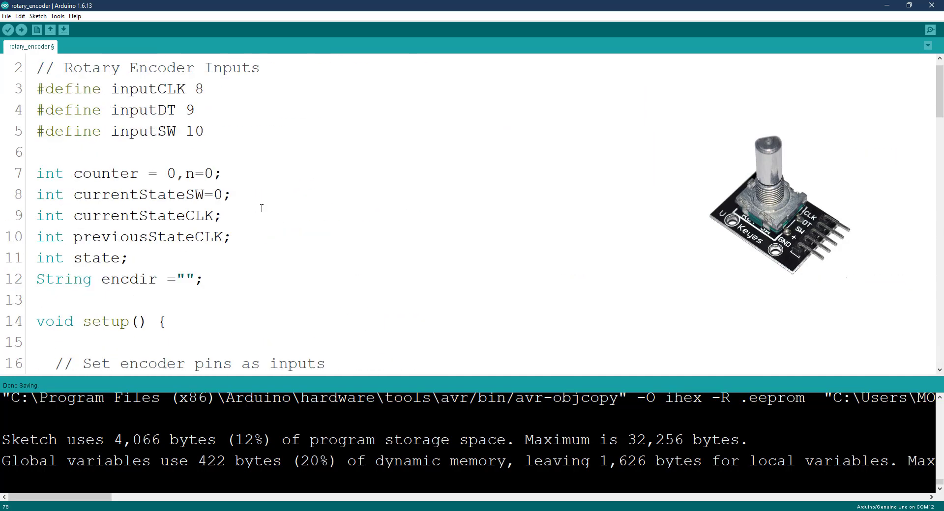
- Leave the unchanged sketch and return to the Proteus ISIS rotary-encoder schematic
scroll(down, 3)
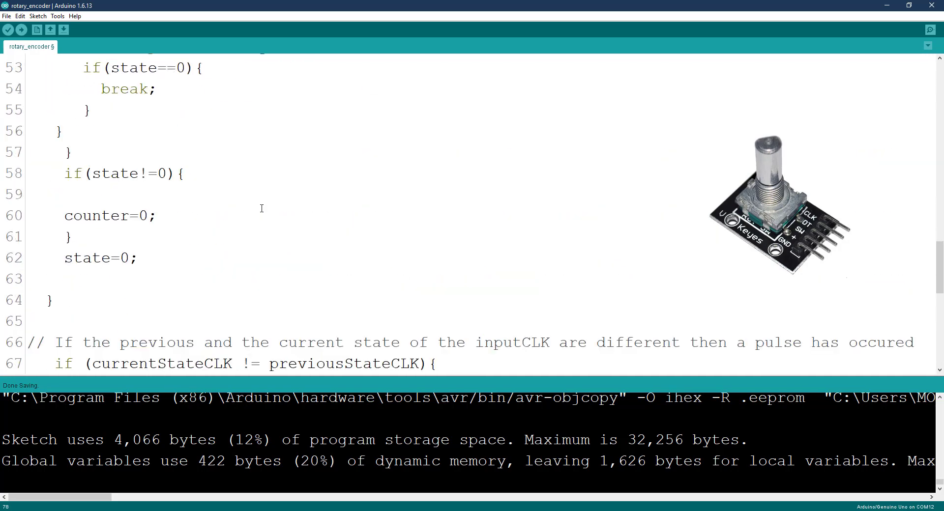
mouse_move(606, 262)
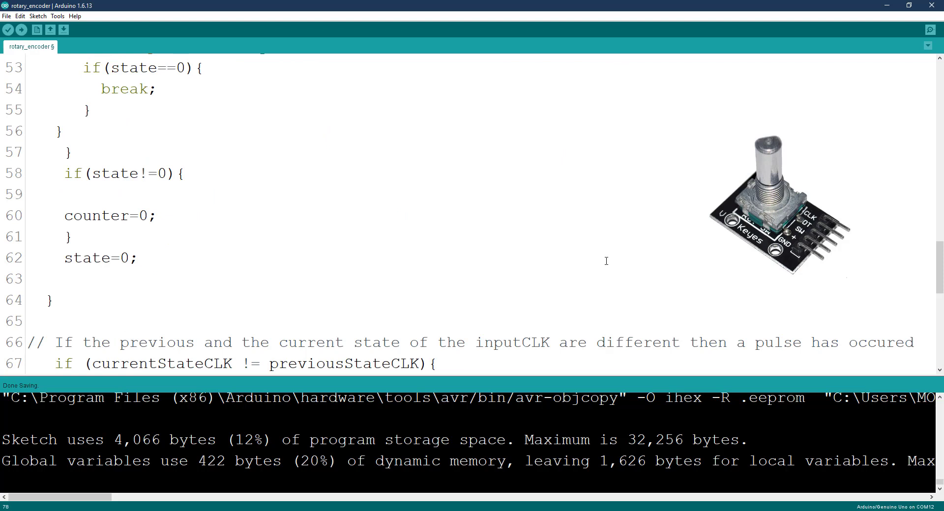
mouse_move(608, 258)
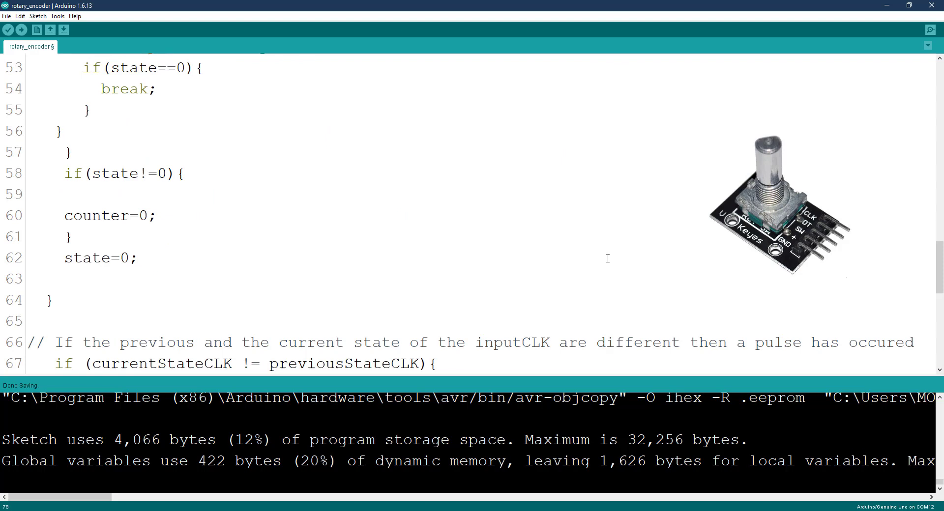
mouse_move(602, 123)
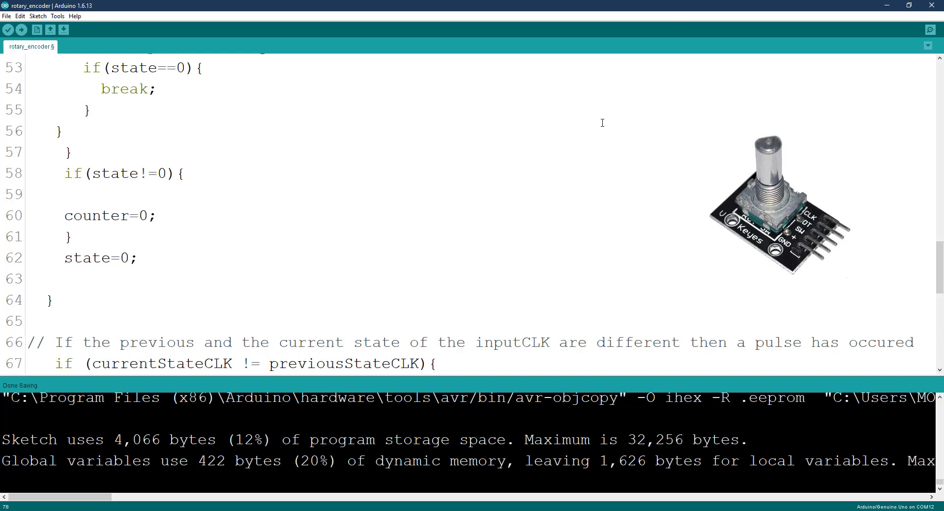
mouse_move(640, 377)
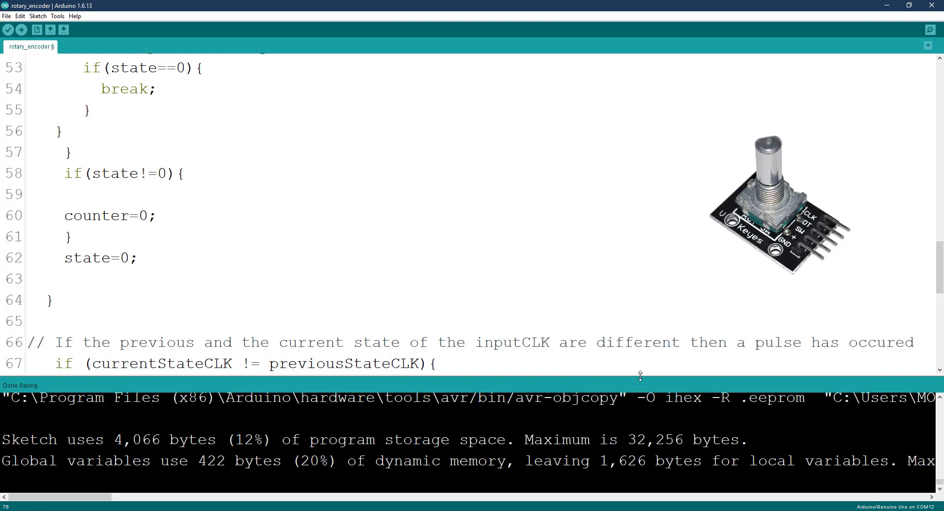
mouse_move(776, 500)
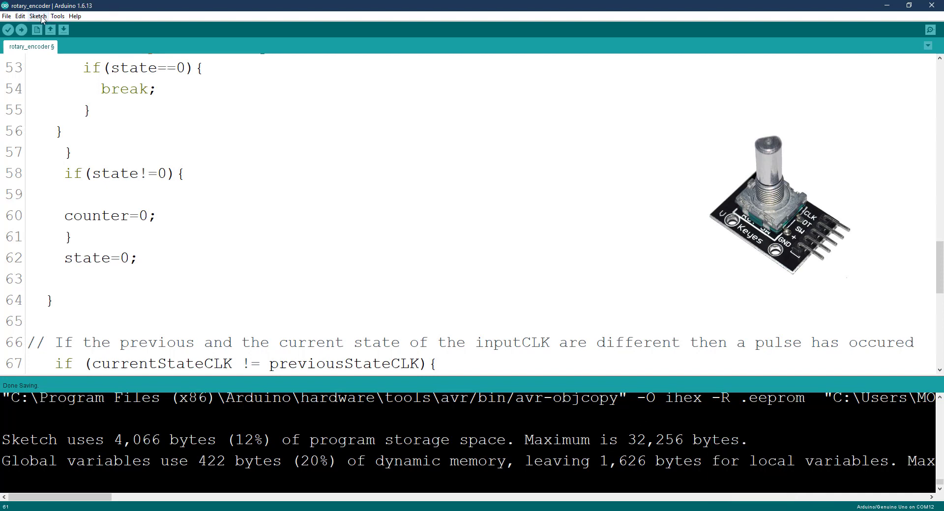
click(37, 15)
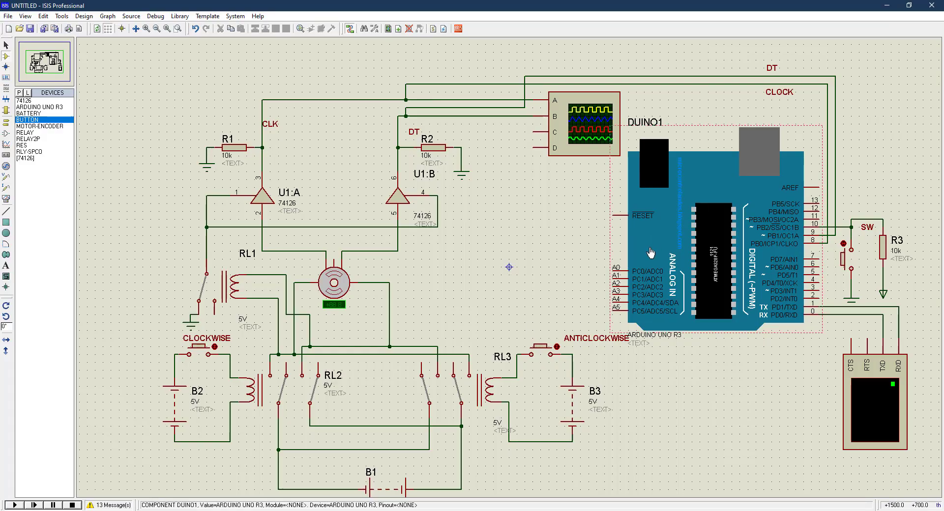
- Set the Arduino Uno DUINO1's program file to rotary_encoder.ino.standard.hex
click(709, 231)
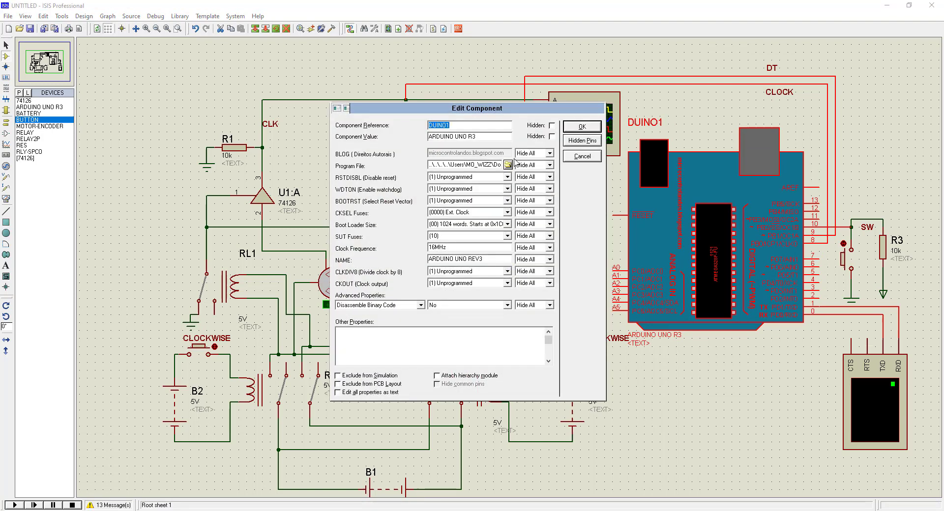
click(507, 164)
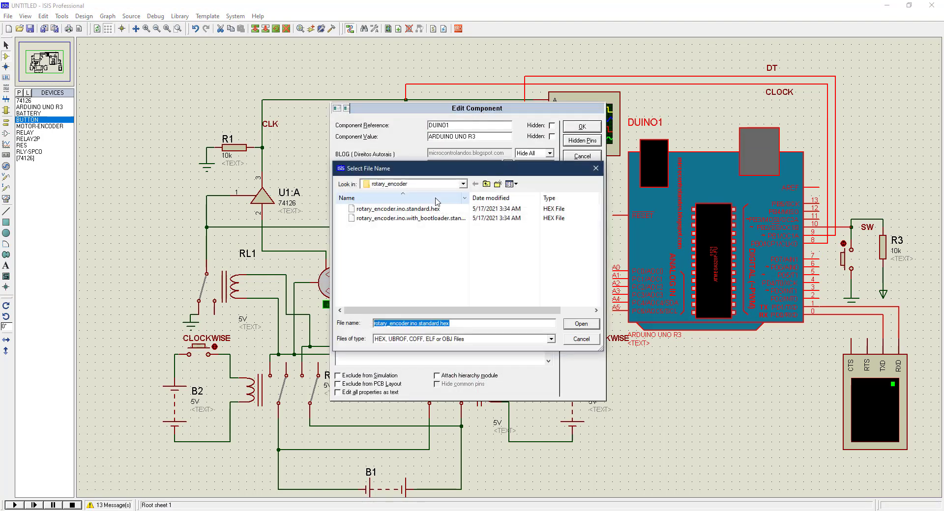
mouse_move(393, 187)
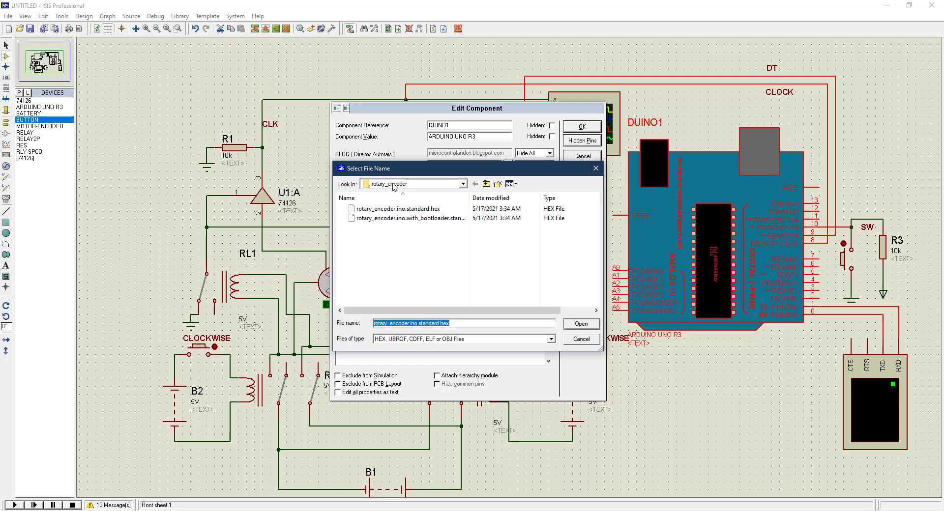
click(463, 183)
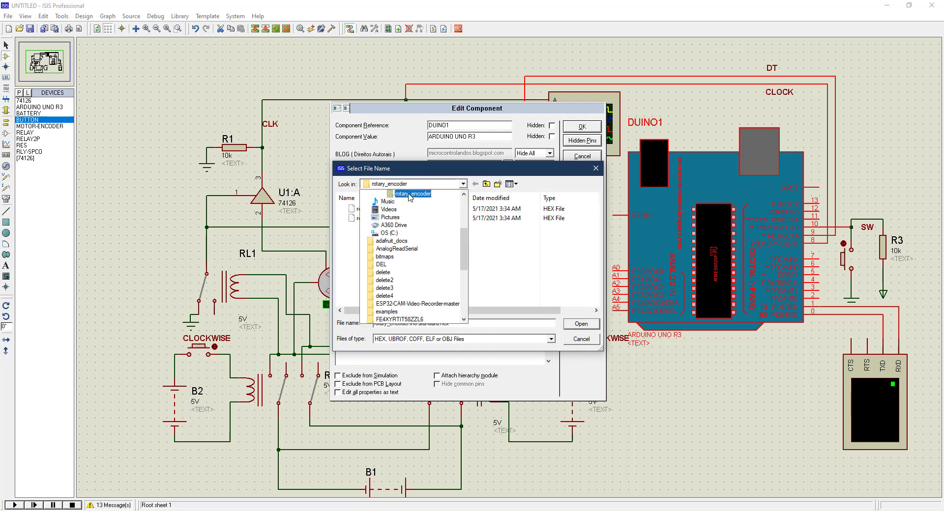
double_click(413, 194)
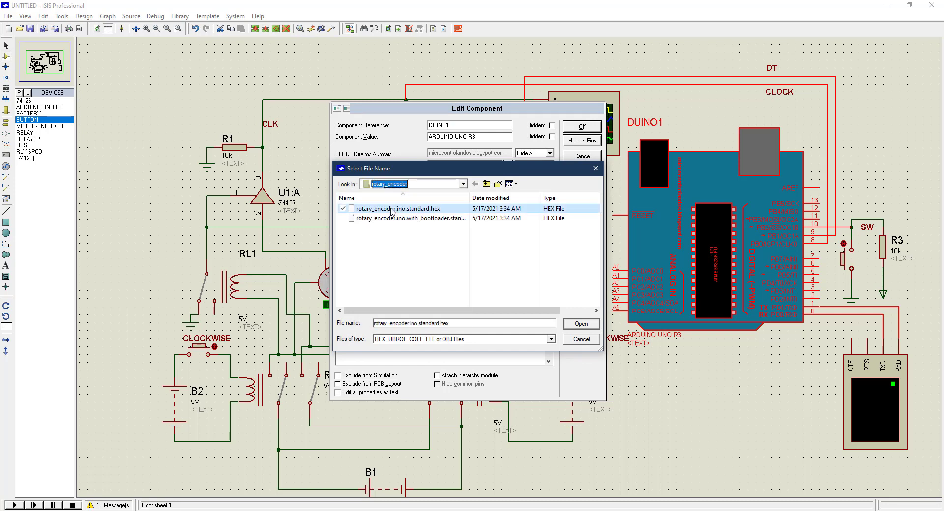
click(581, 324)
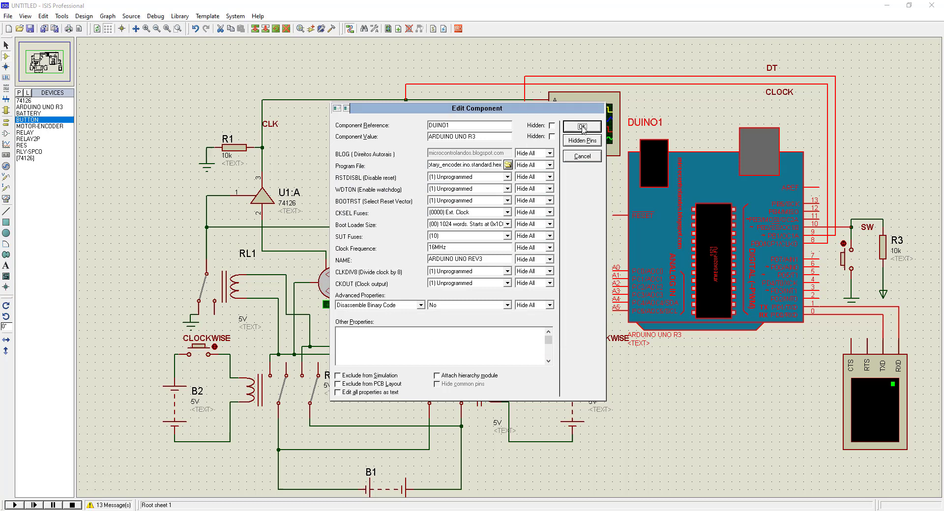
click(582, 127)
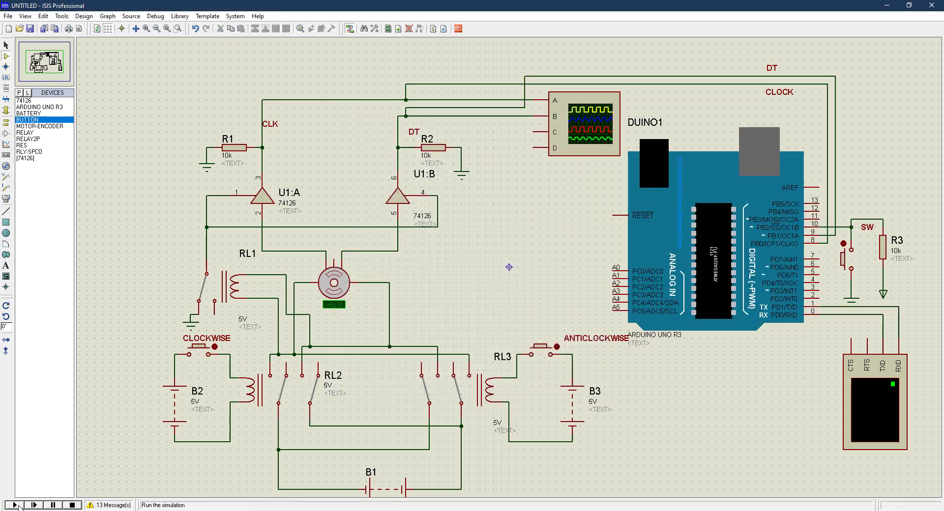
- Run the simulation and reposition the digital oscilloscope window beside the virtual terminal
click(16, 506)
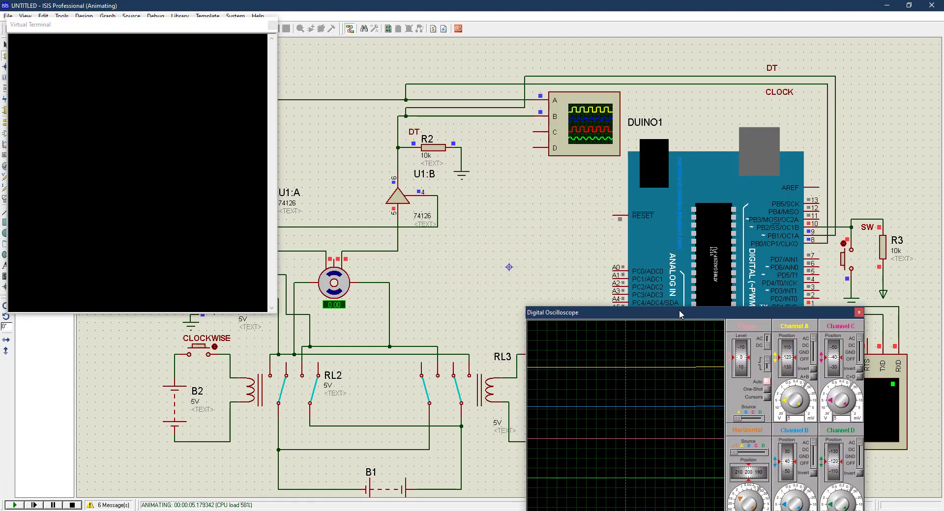
drag(680, 312, 676, 302)
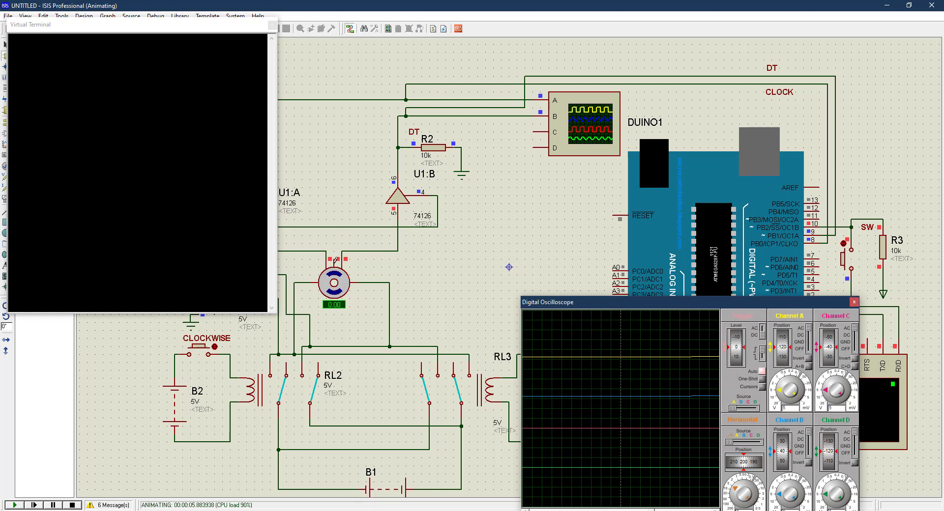